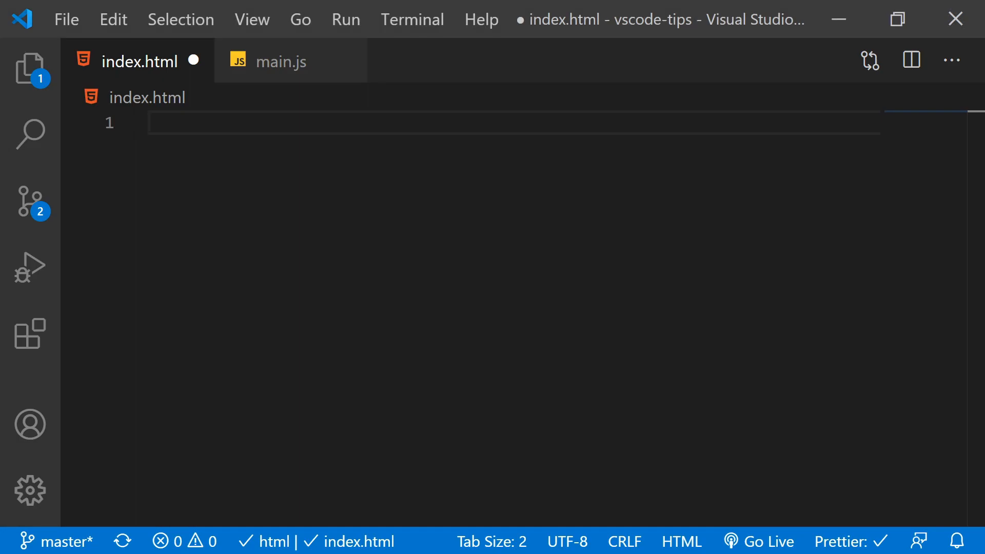
Expand Emmet abbreviations html and div.element> in index.html, ending with generated lorem ipsum text
type("html")
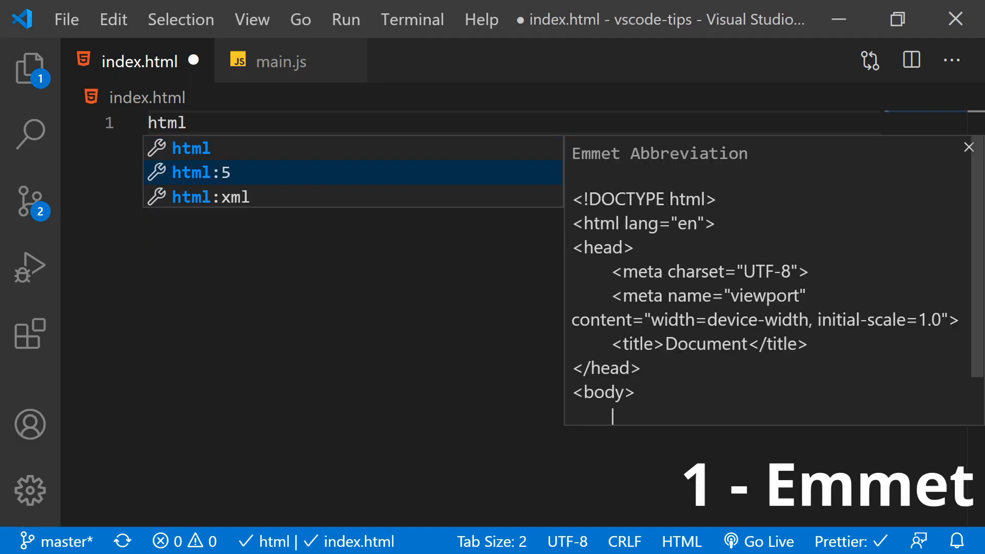
type("div")
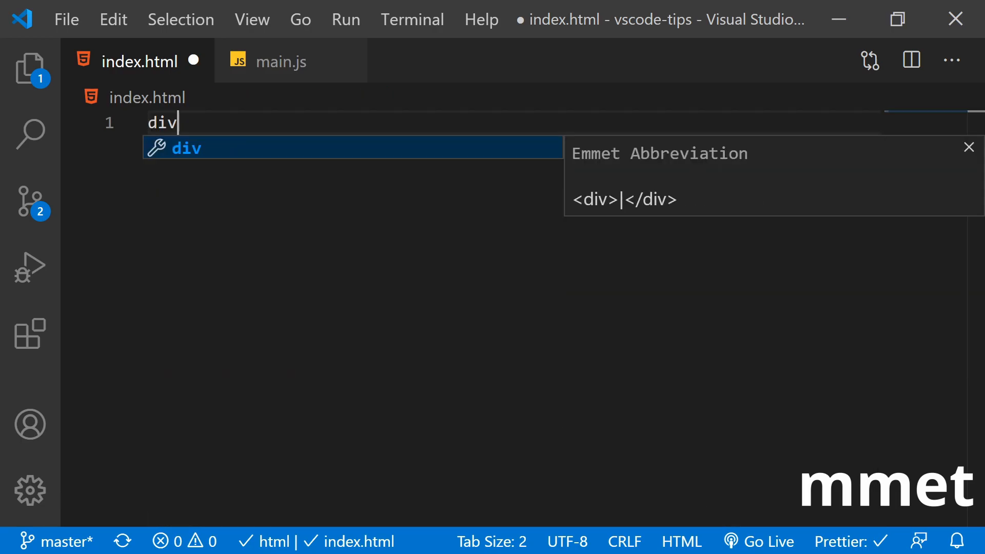
type(".element")
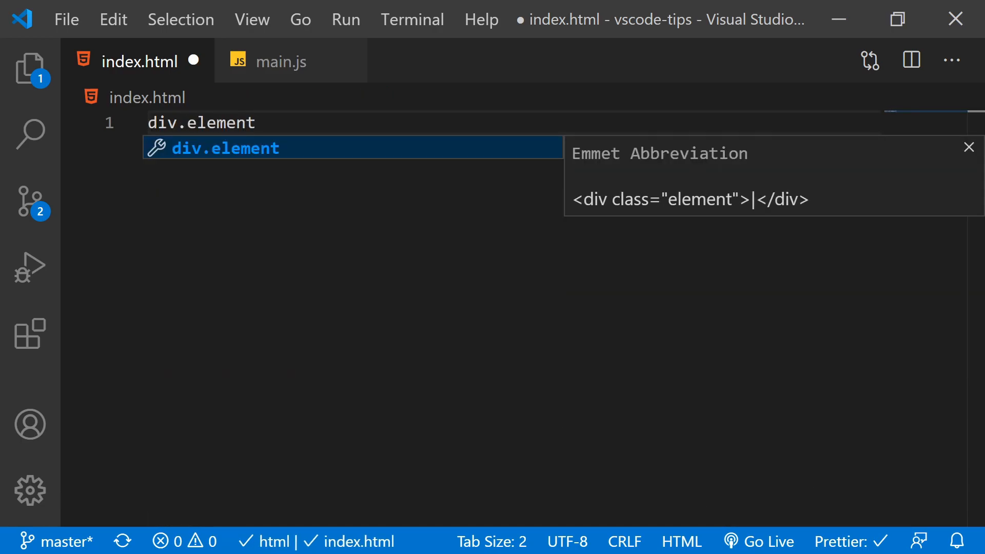
type(">")
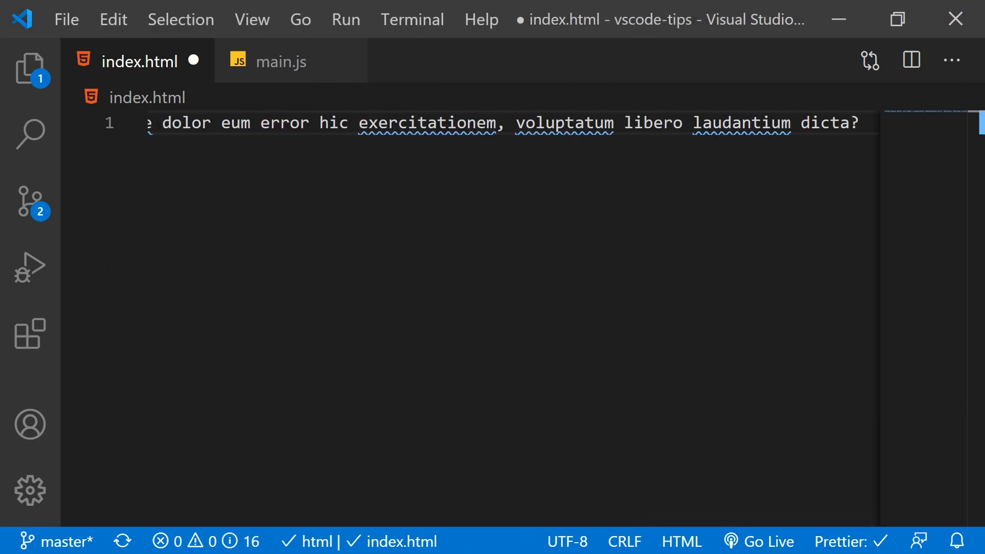
Run 'Emmet: Wrap with Abbreviation' from the Command Palette on line 1 of index.html
type("wrap")
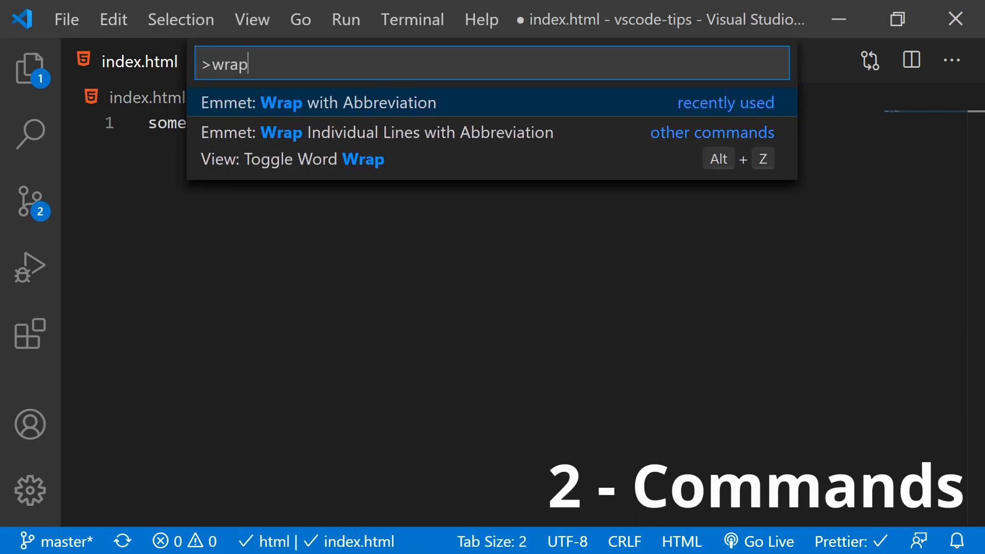
left_click(348, 103)
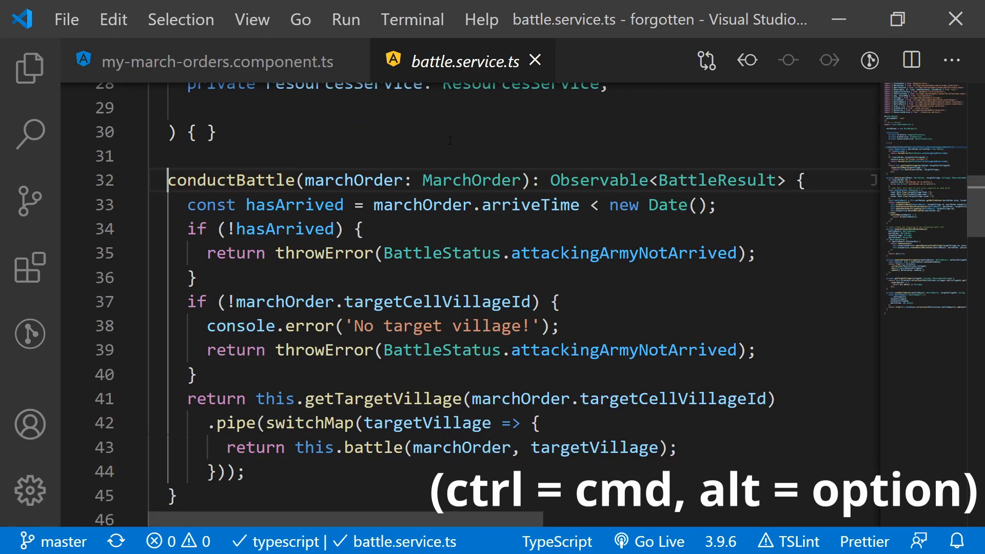
Go to the definitions of the MarchOrder type and then the Resources type from battle.service.ts
left_click(207, 62)
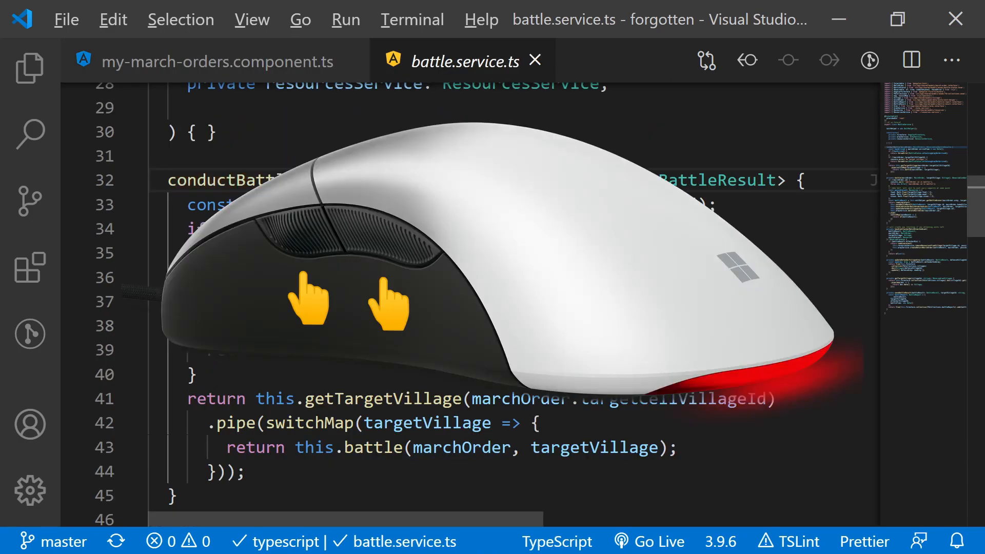
left_click(217, 61)
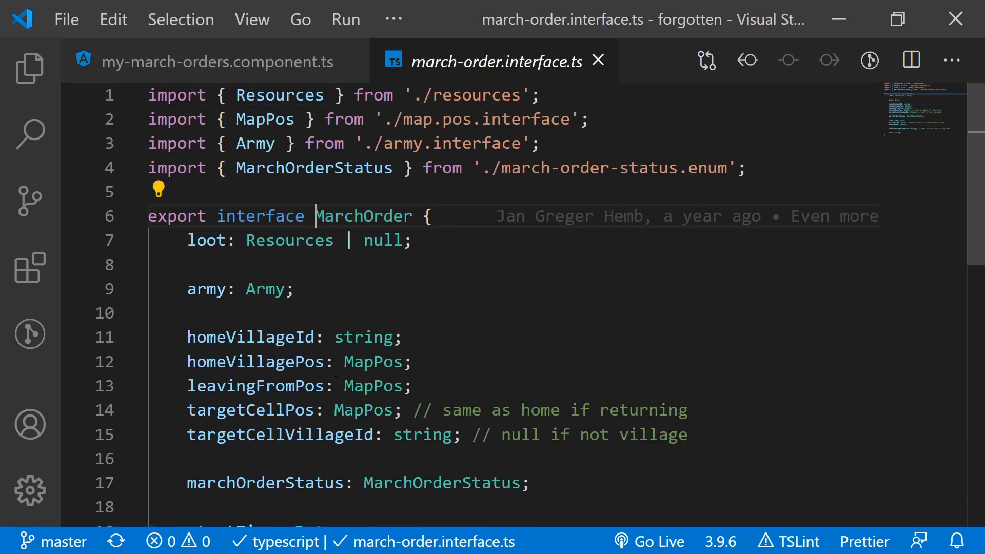
left_click(214, 61)
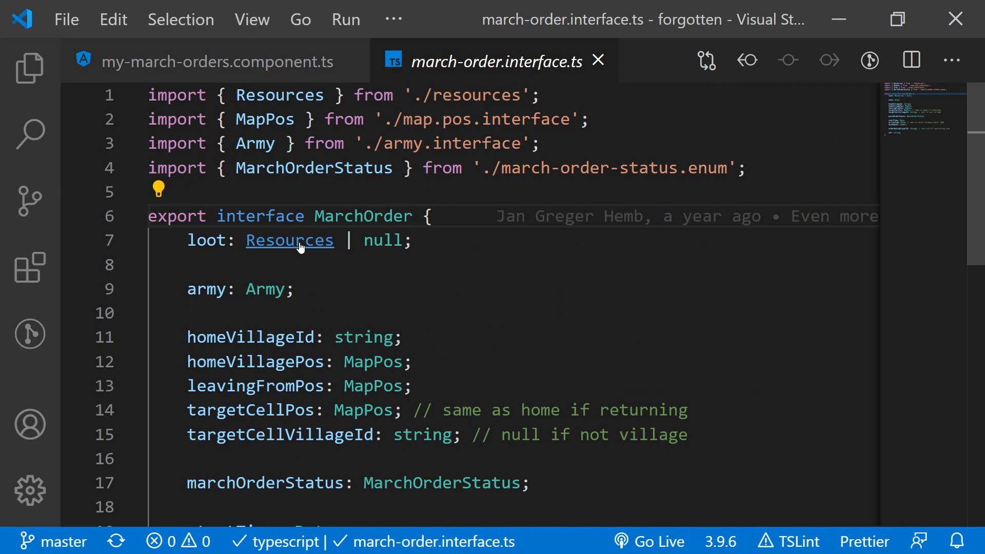
left_click(218, 61)
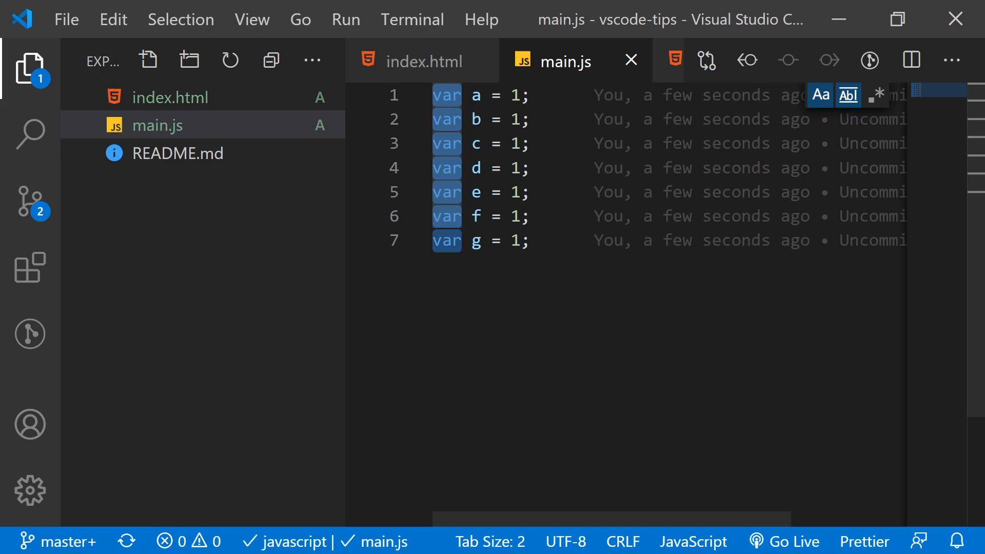
Replace every var declaration in main.js with const using all-occurrence selection
type("const")
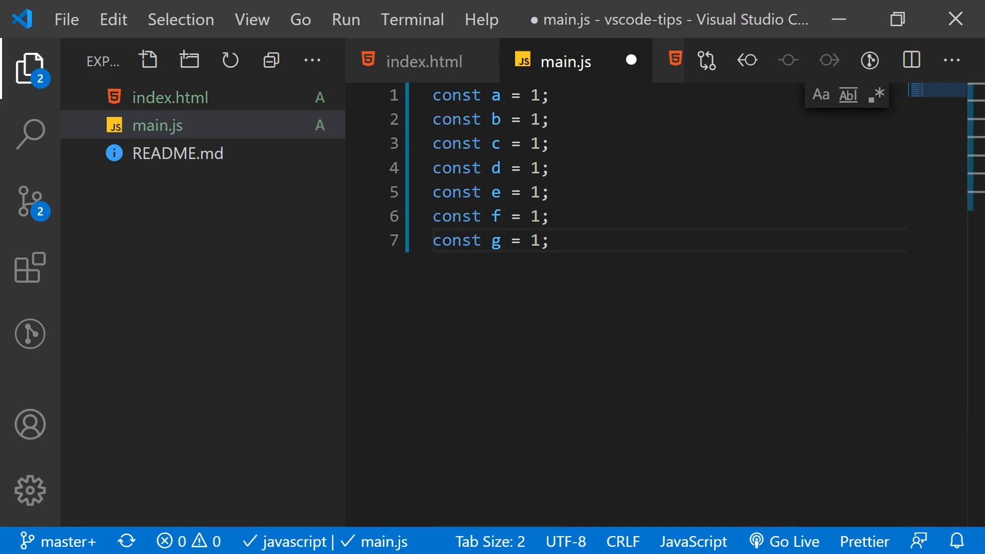
left_click(462, 241)
type("le")
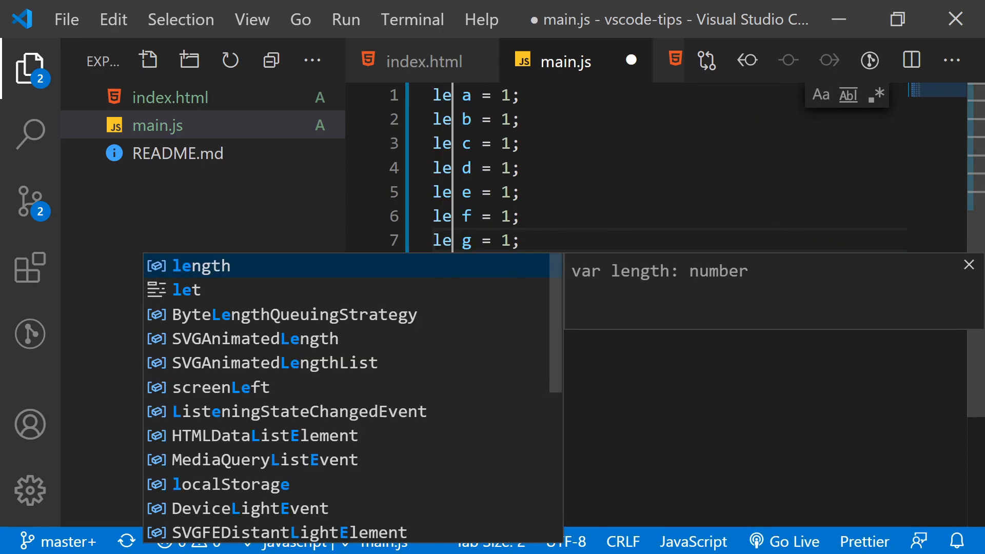
In index.html, add cursors to lines a–h and wrap each in a span, then review multi-cursor commands
left_click(425, 61)
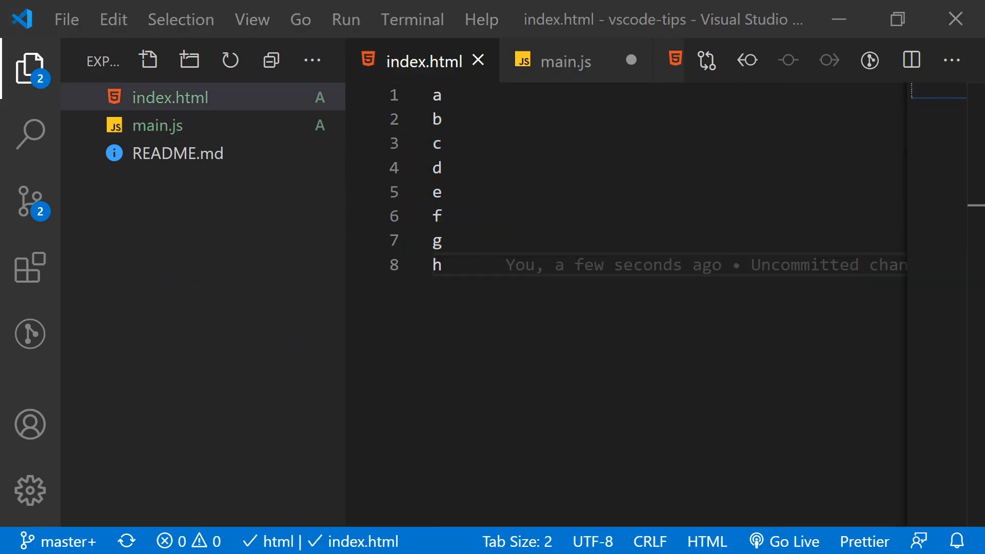
key("Ctrl+a")
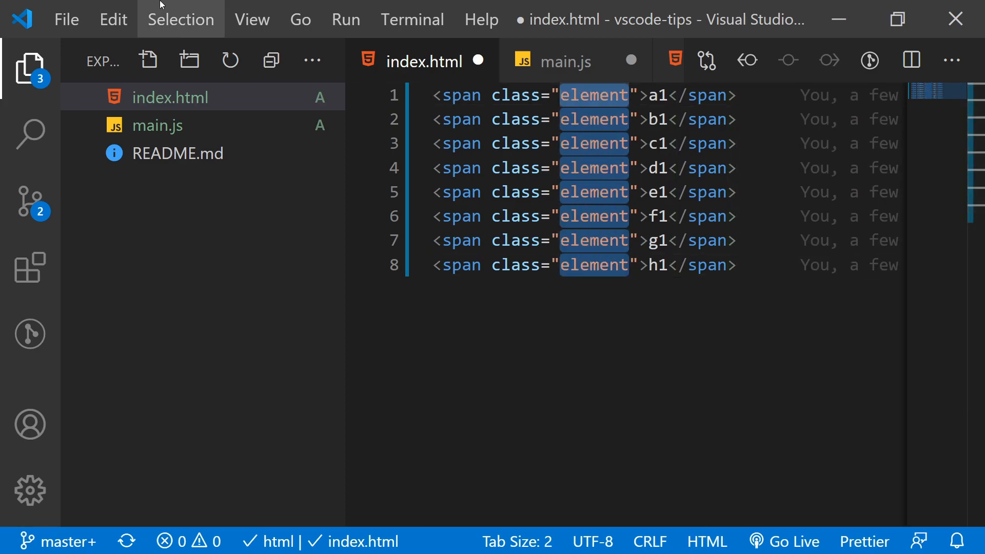
left_click(564, 61)
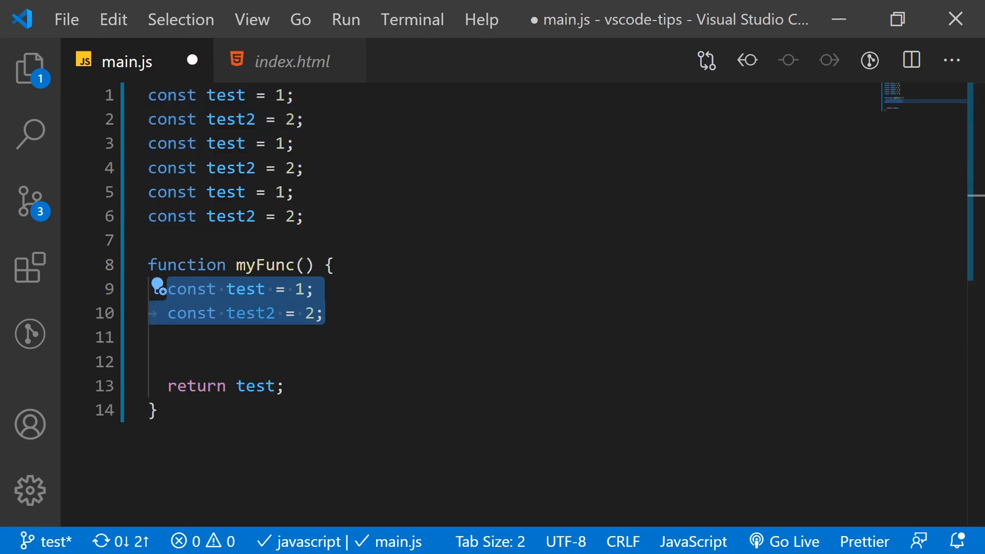
Merge the branch from Source Control and accept the current HEAD change in index.html's conflict
left_click(29, 199)
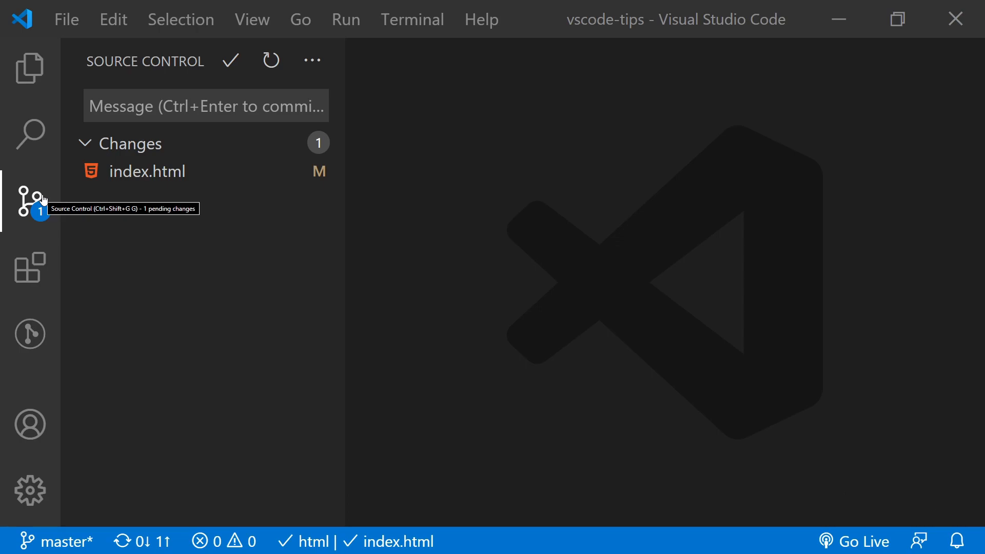
mouse_move(71, 189)
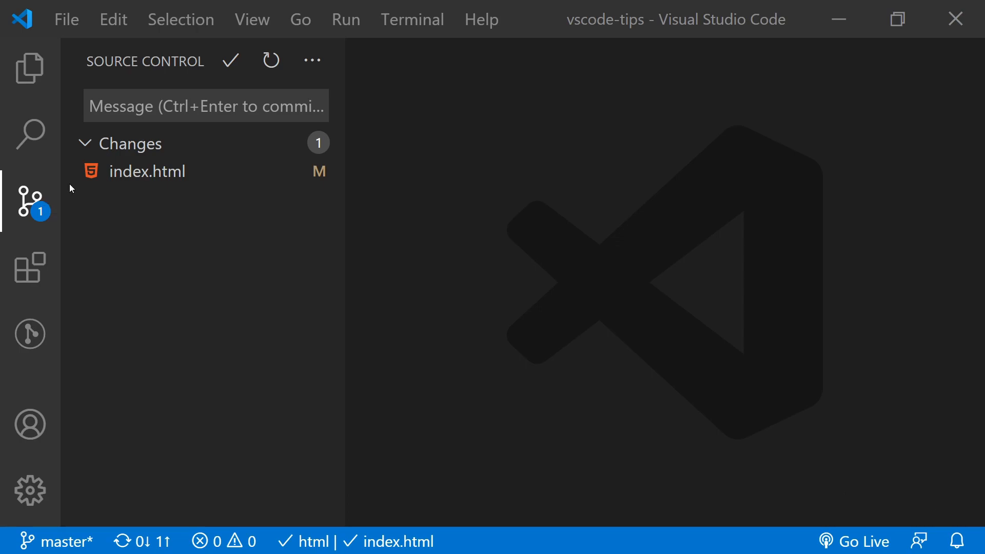
left_click(60, 540)
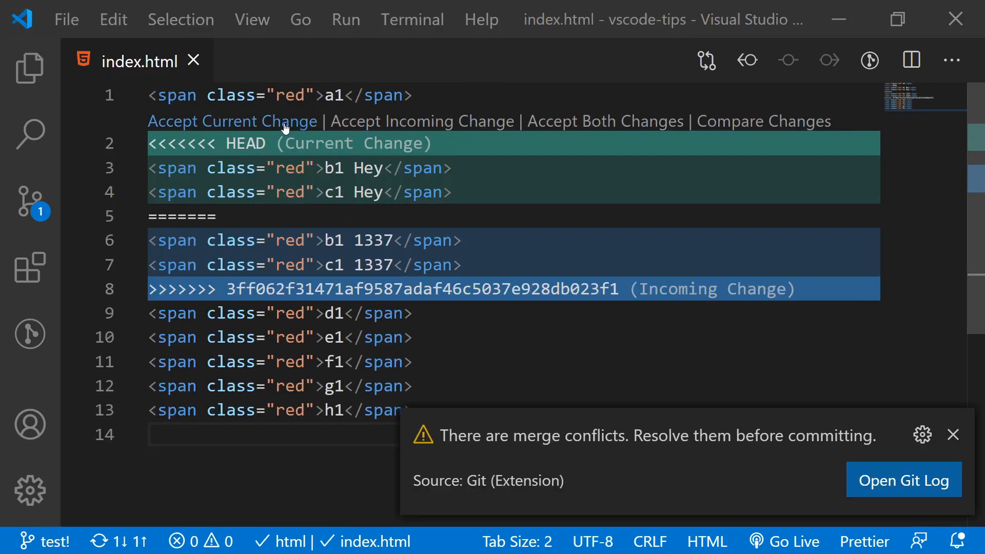
left_click(230, 121)
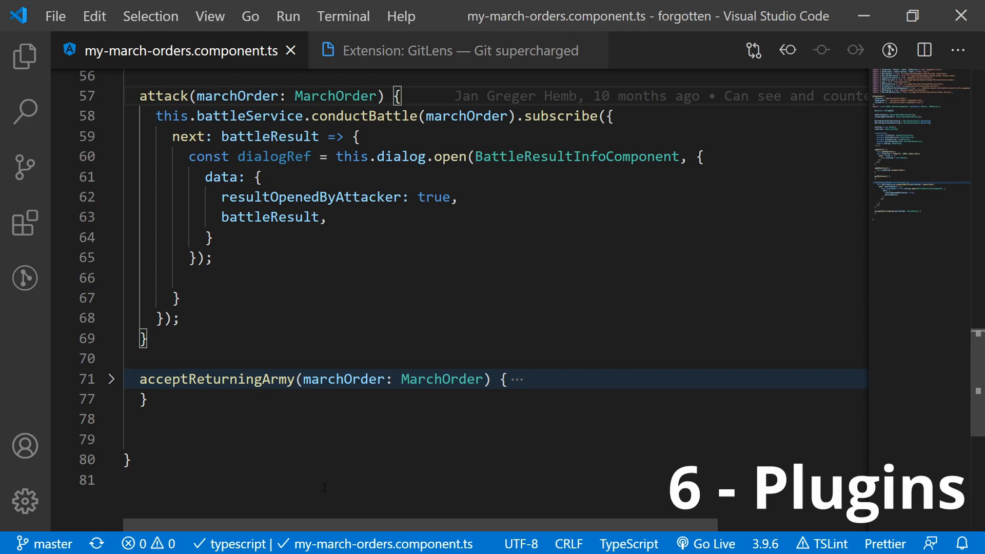
left_click(457, 50)
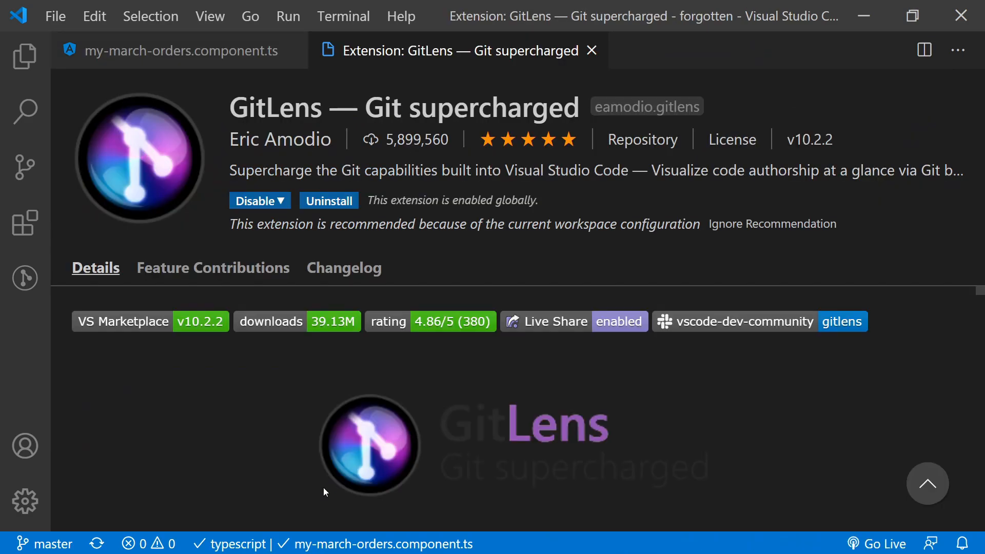
left_click(170, 52)
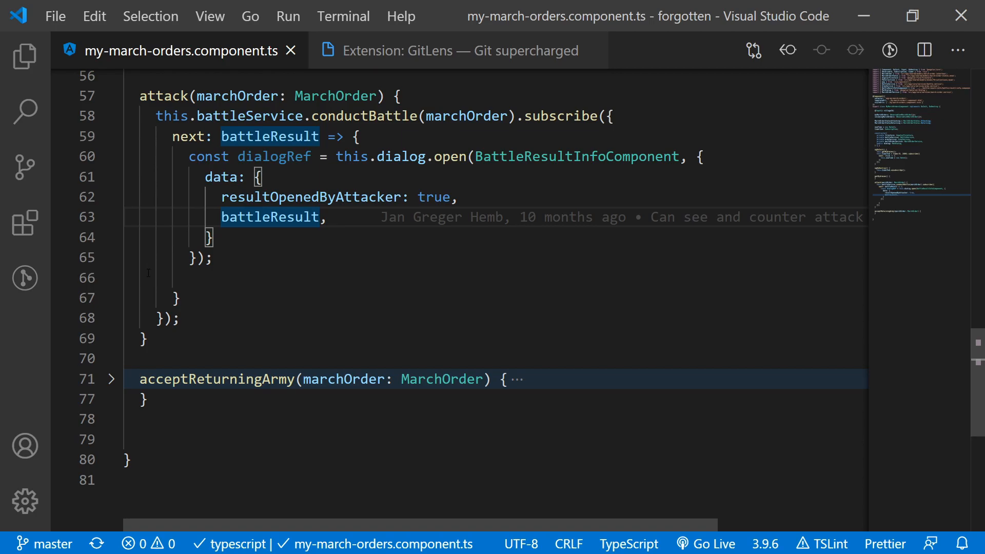
left_click(24, 277)
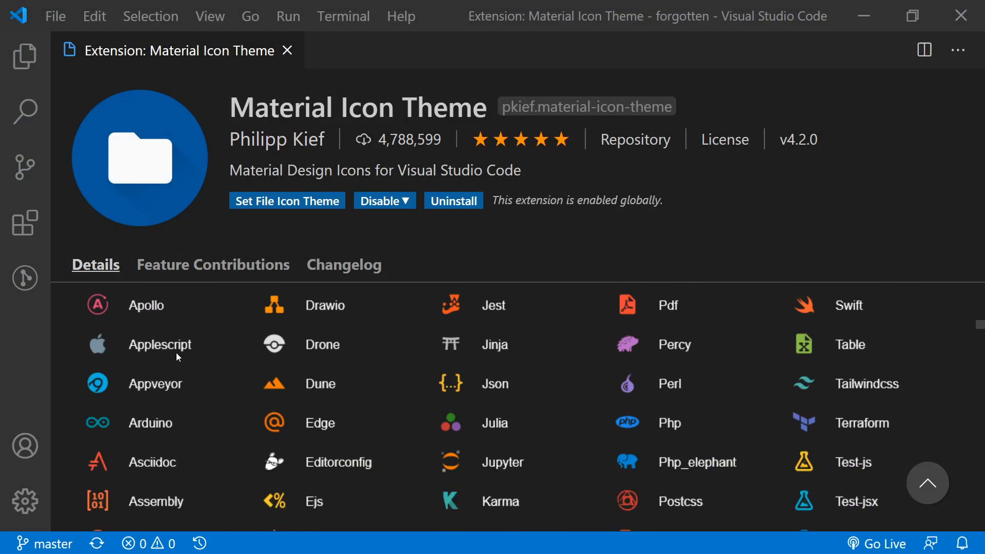
scroll("down", 3)
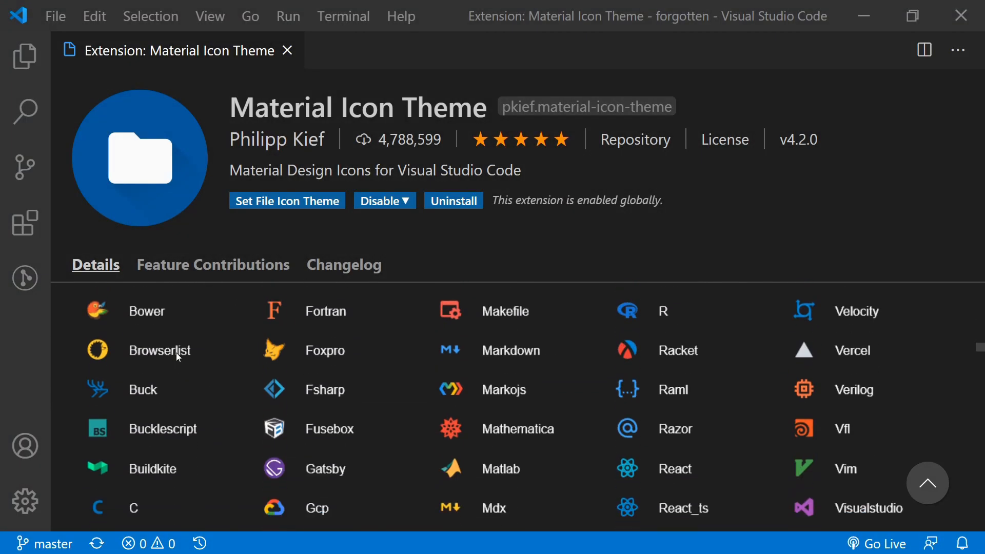
scroll("down", 3)
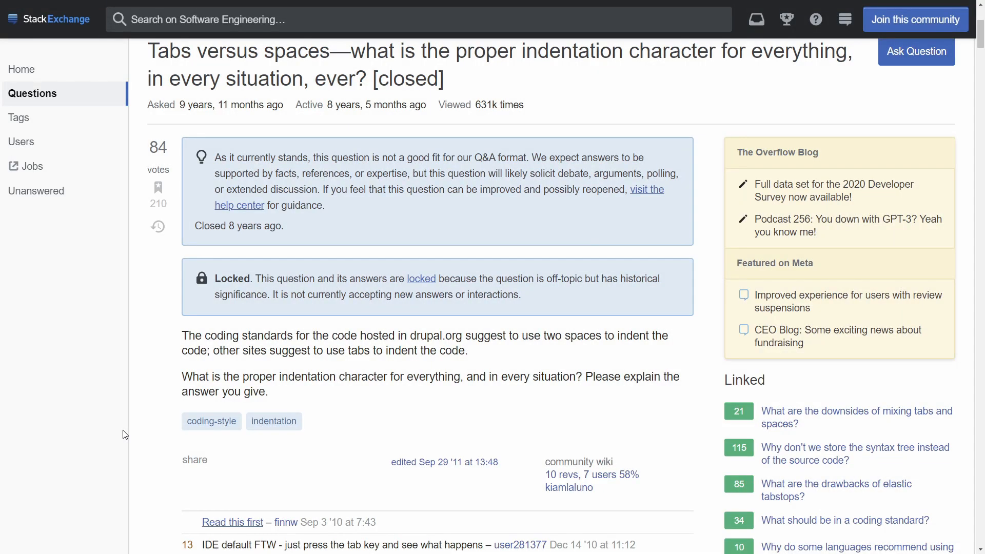
Review the Prettier extension page and view the .prettierrc formatting config
scroll("down", 3)
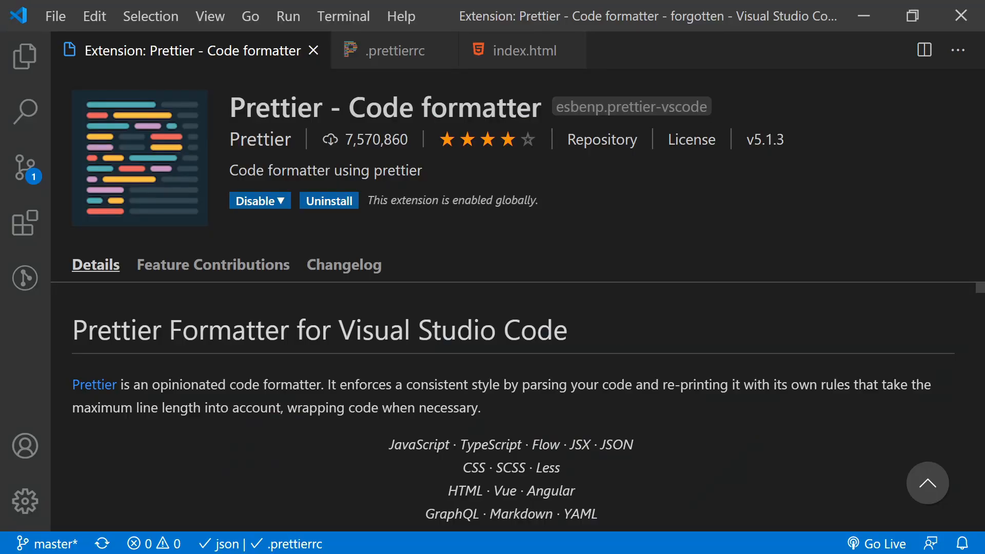
mouse_move(203, 113)
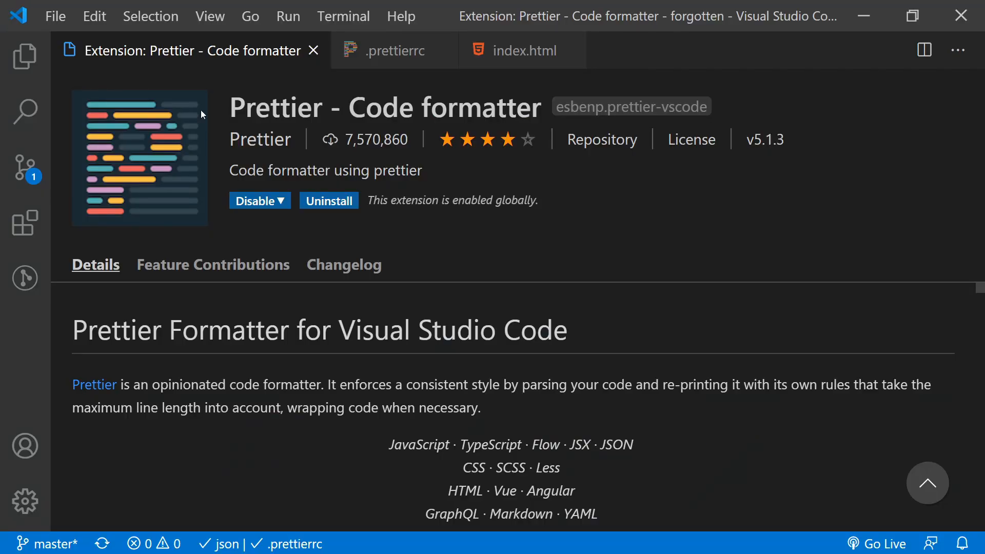
left_click(392, 50)
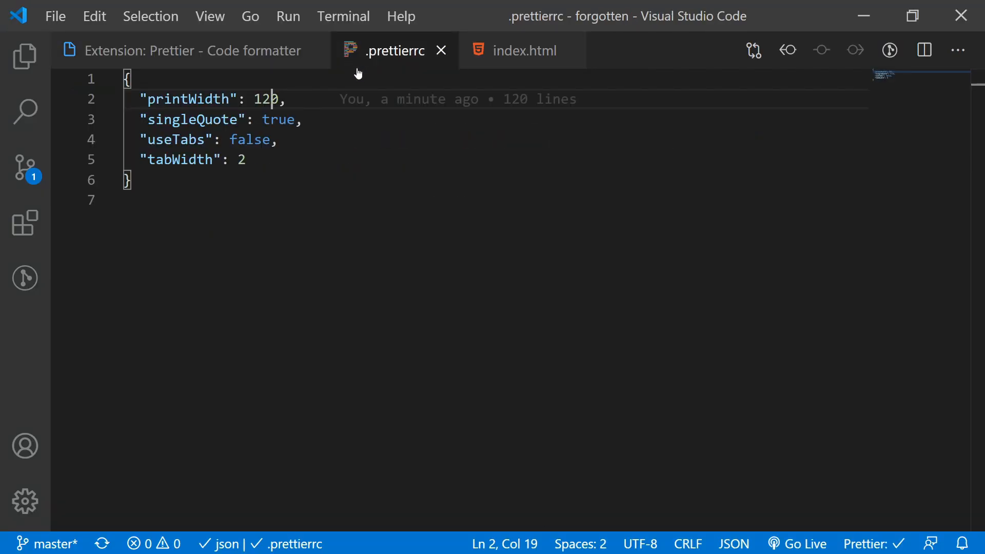
left_click(524, 50)
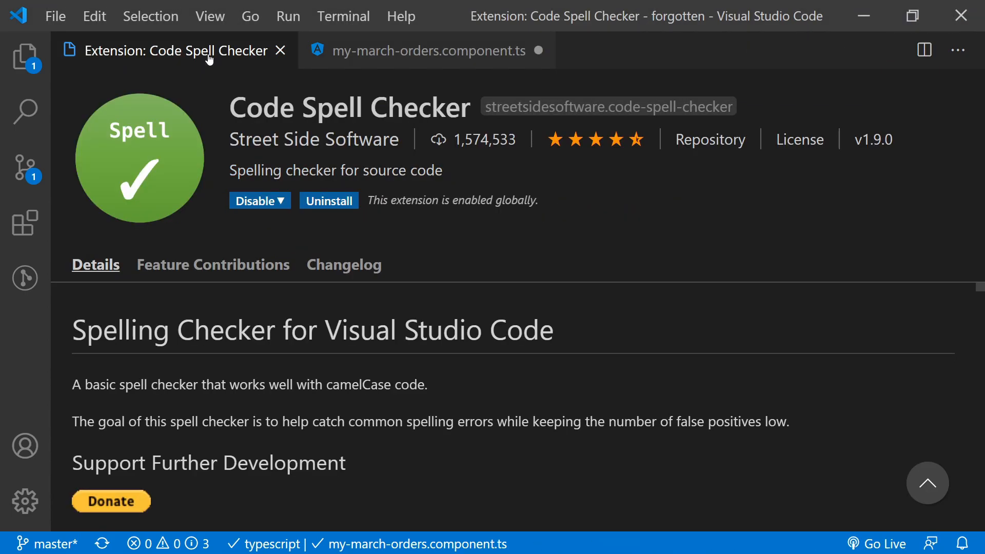
Switch to my-march-orders.component.ts where attckingArmy and defendigArny are flagged as misspelled
left_click(431, 50)
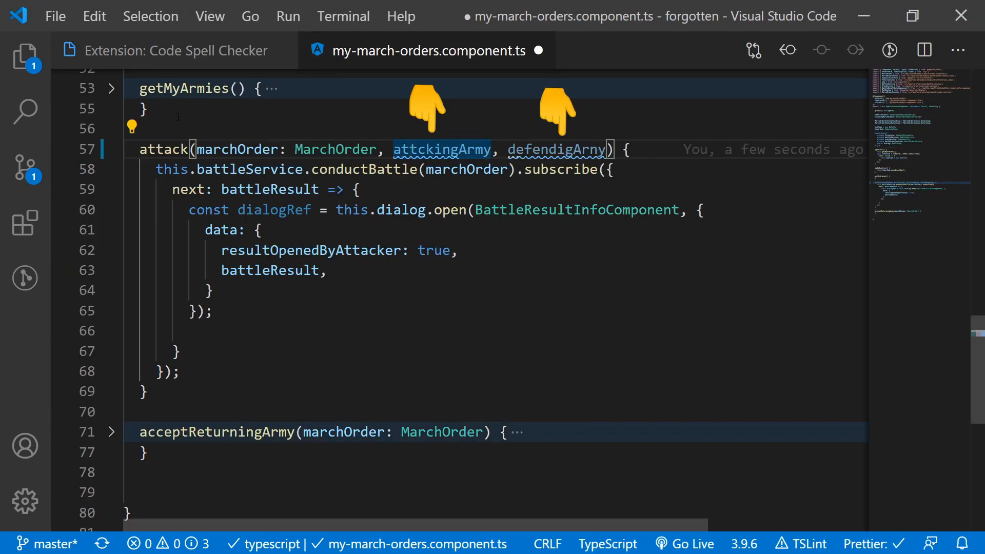
left_click(131, 127)
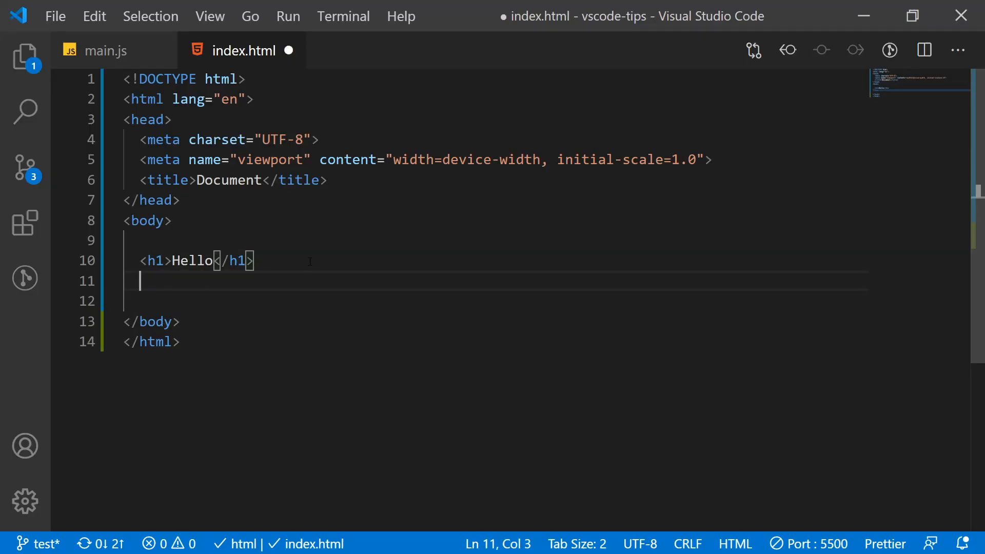
Add an h2 Hey heading on line 11 of index.html and watch Live Server refresh the preview
type("h2>Hey</h2>")
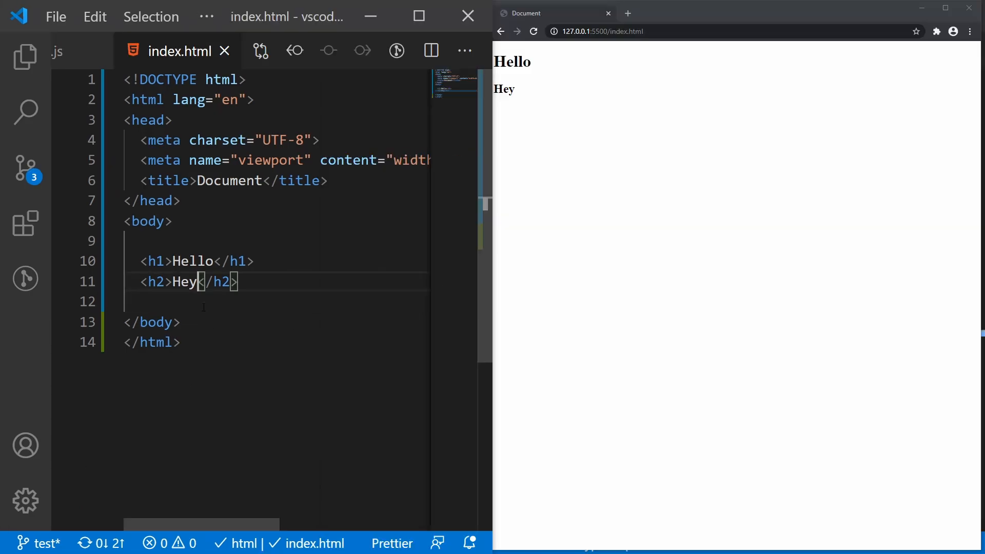
type("123")
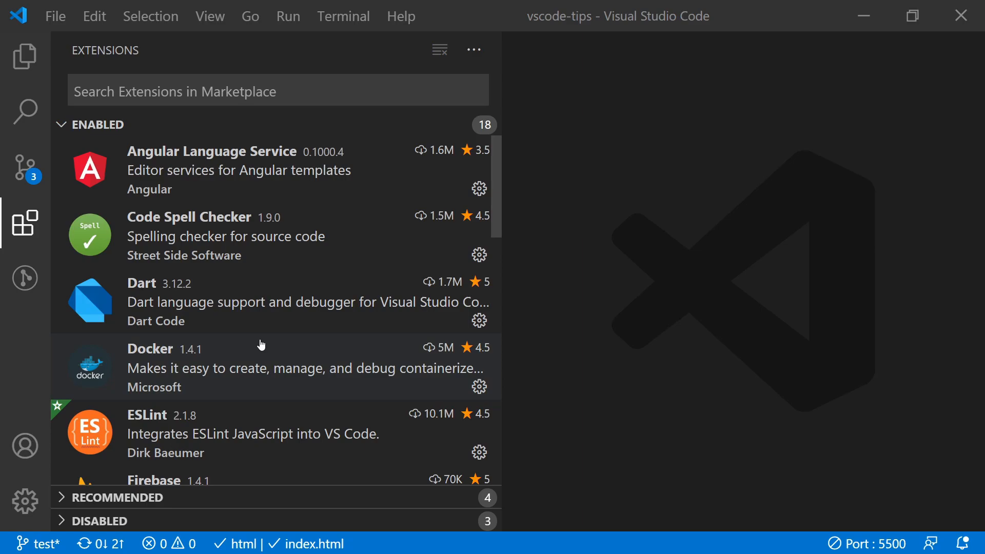
Find the Settings Sync extension in the Extensions view and read its details page
scroll("down", 3)
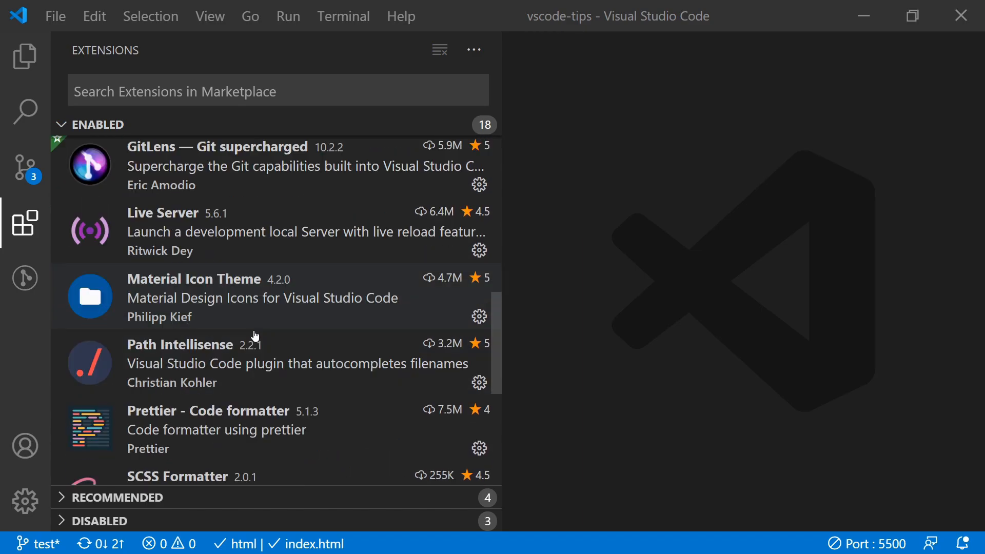
scroll("down", 3)
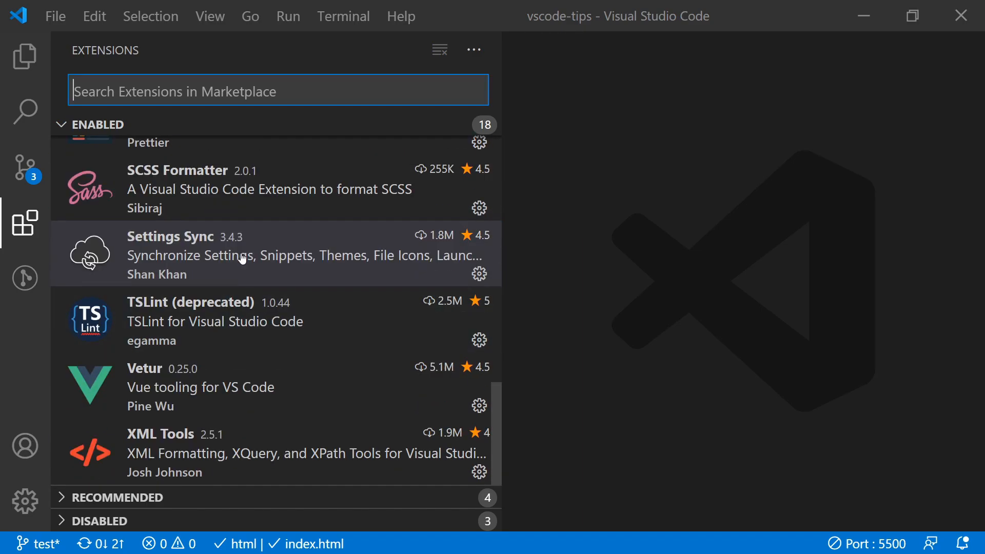
left_click(170, 236)
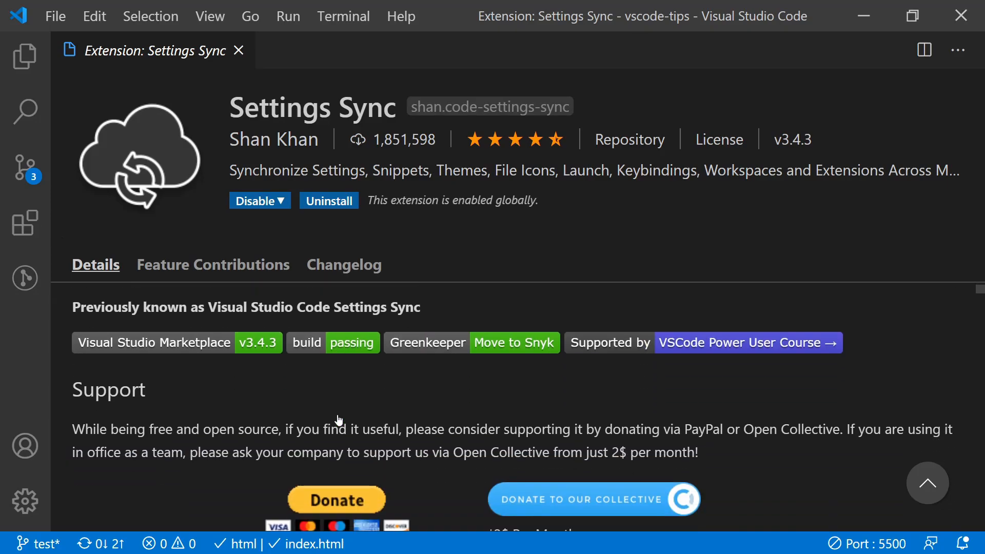
scroll("down", 3)
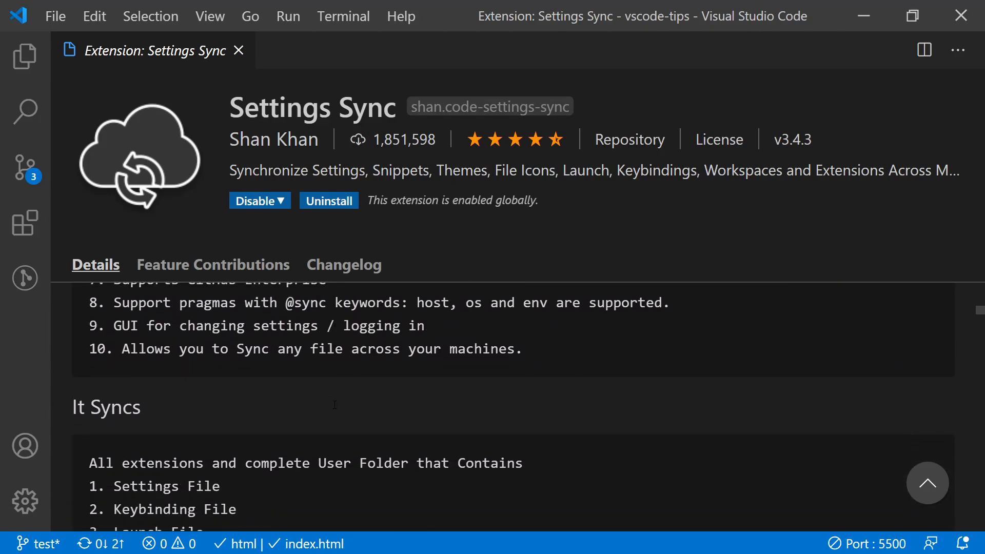
scroll("down", 3)
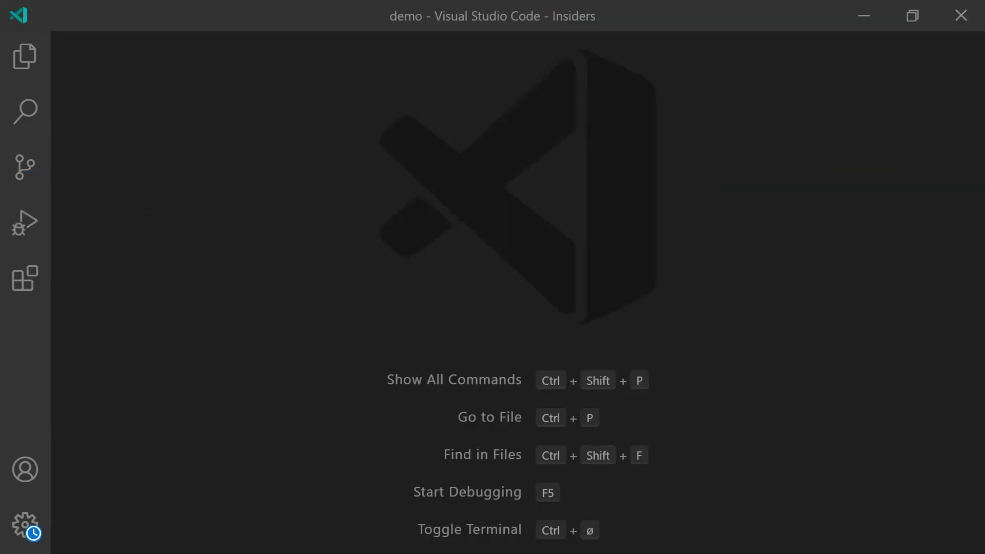
From the Accounts menu, start Turn on Preferences Sync
left_click(24, 470)
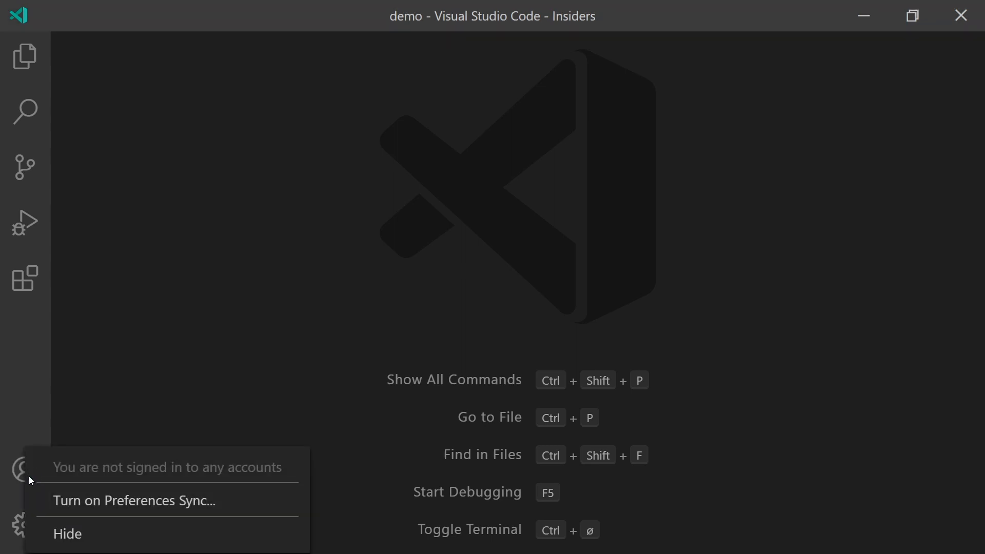
left_click(131, 500)
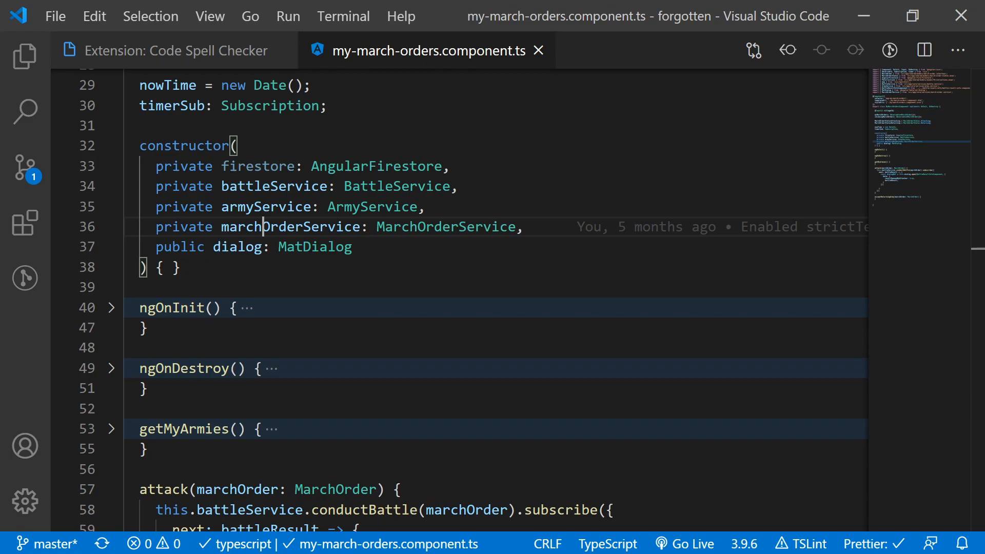
Return to my-march-orders.component.ts at its attack method taking only marchOrder
key("Enter")
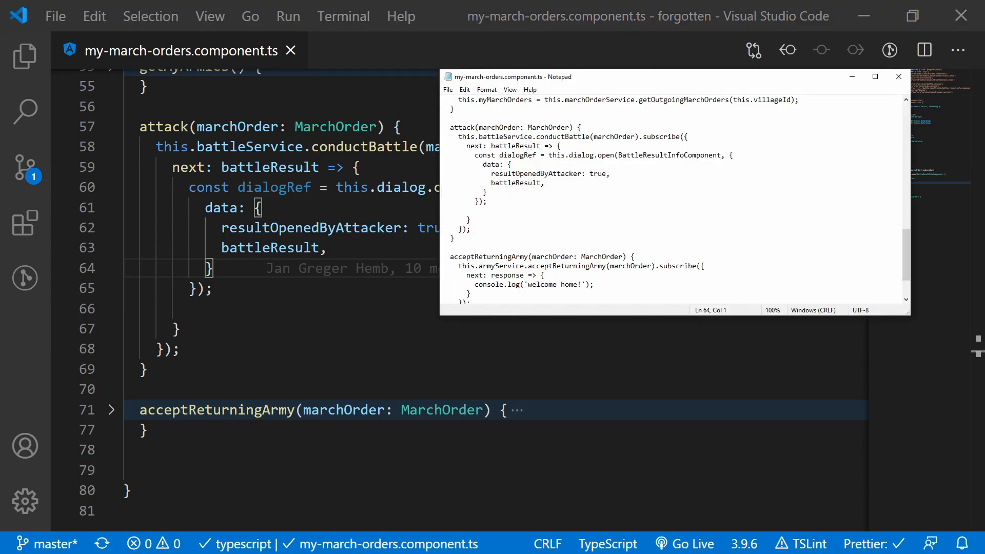
Remove the attack method, attempt a save, and compare the unsaved edits with the newer disk version
key("Backspace")
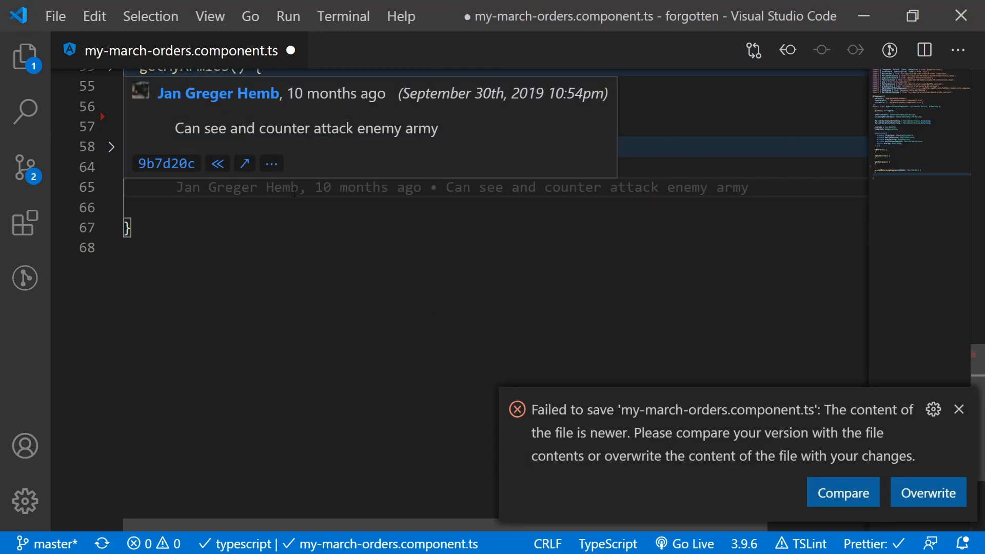
left_click(844, 492)
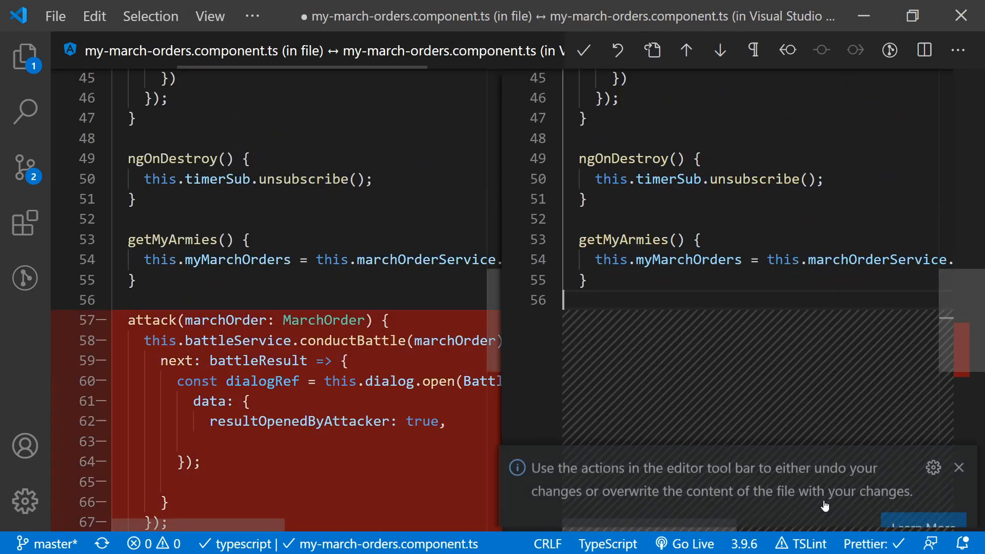
scroll("down", 3)
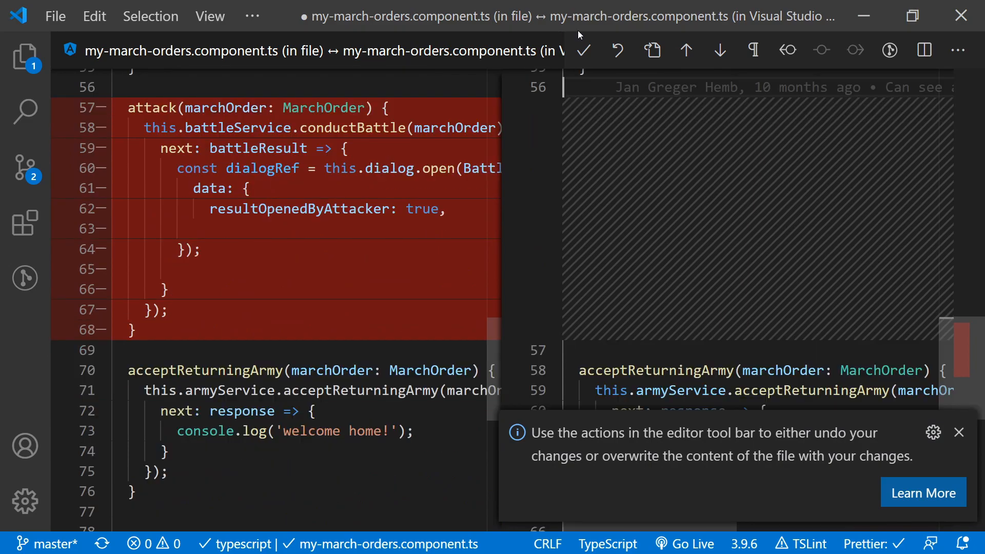